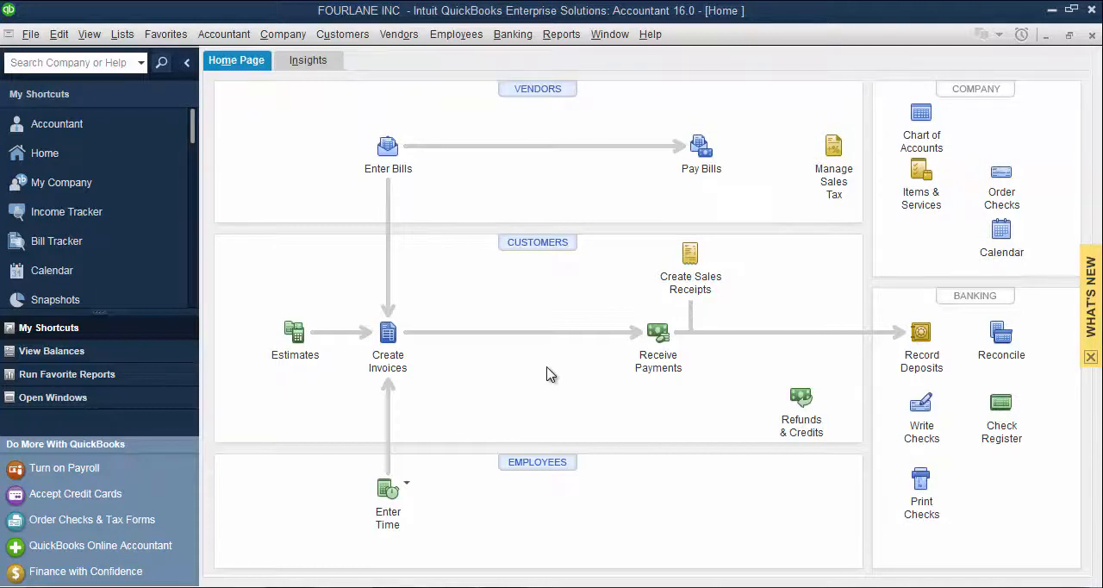
{"action": "mouse_move", "coordinate": [545, 378]}
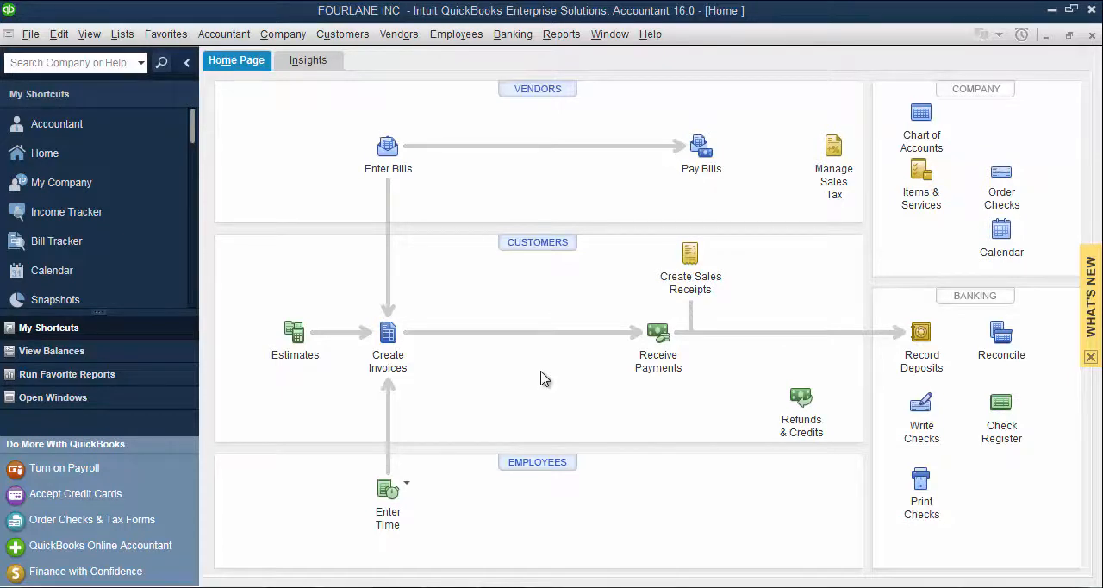
{"action": "mouse_move", "coordinate": [355, 85]}
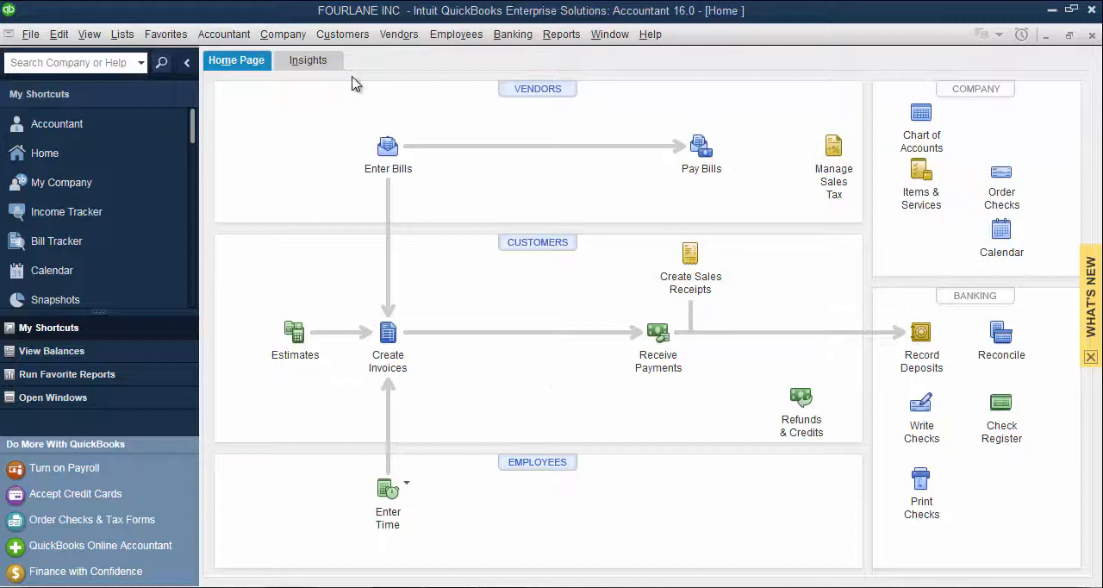
Display the Company menu's commands over the FOURLANE INC Home page.
{"action": "left_click", "coordinate": [283, 35]}
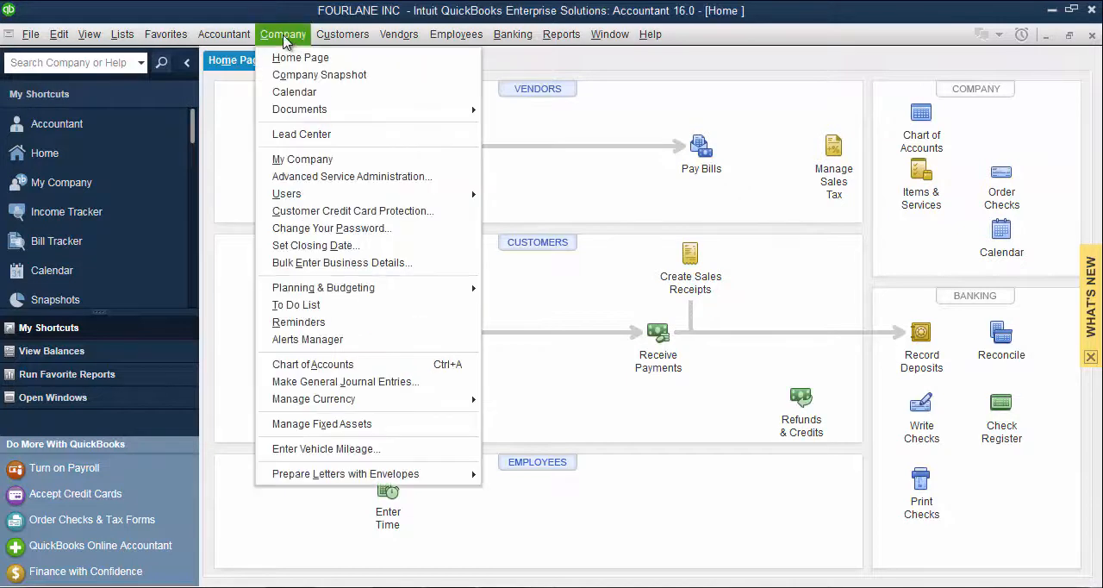
{"action": "mouse_move", "coordinate": [351, 210]}
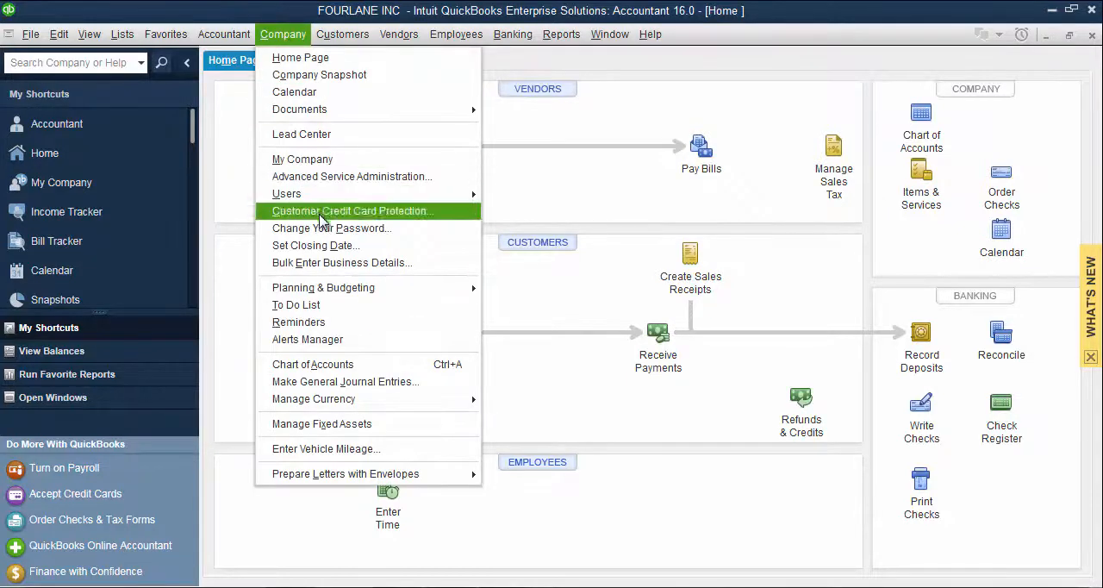
{"action": "mouse_move", "coordinate": [345, 227]}
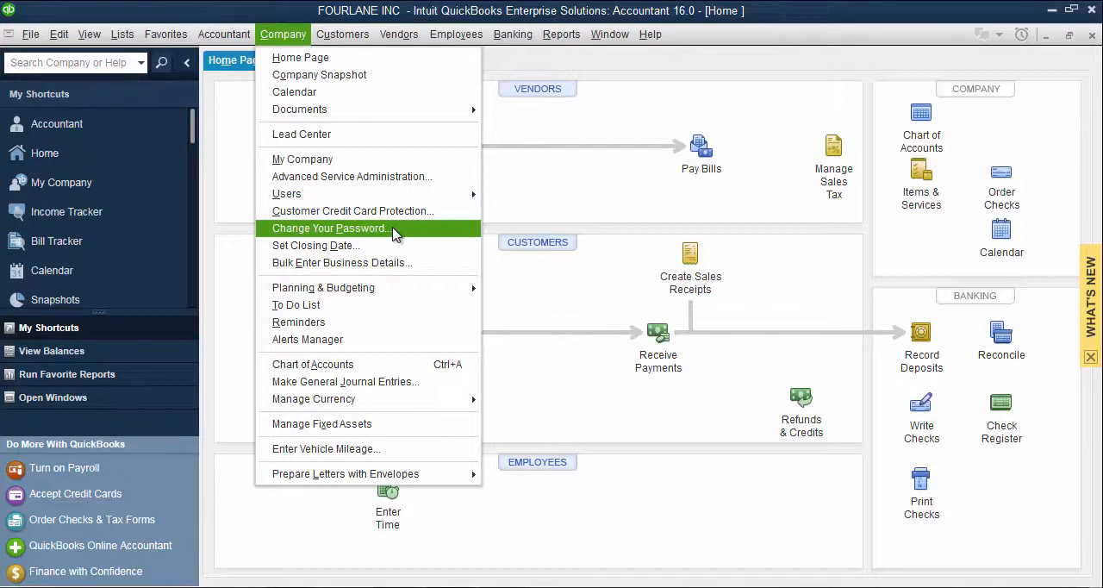
Fill the Change QuickBooks Password form with current password, new password '123' and its confirmation.
{"action": "left_click", "coordinate": [328, 227]}
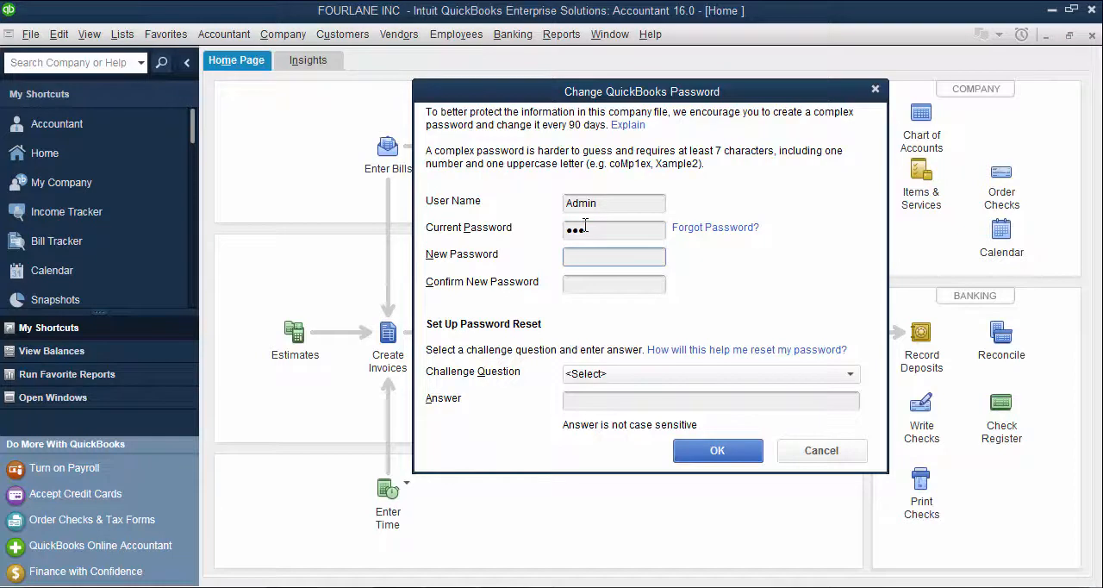
{"action": "type", "text": "123"}
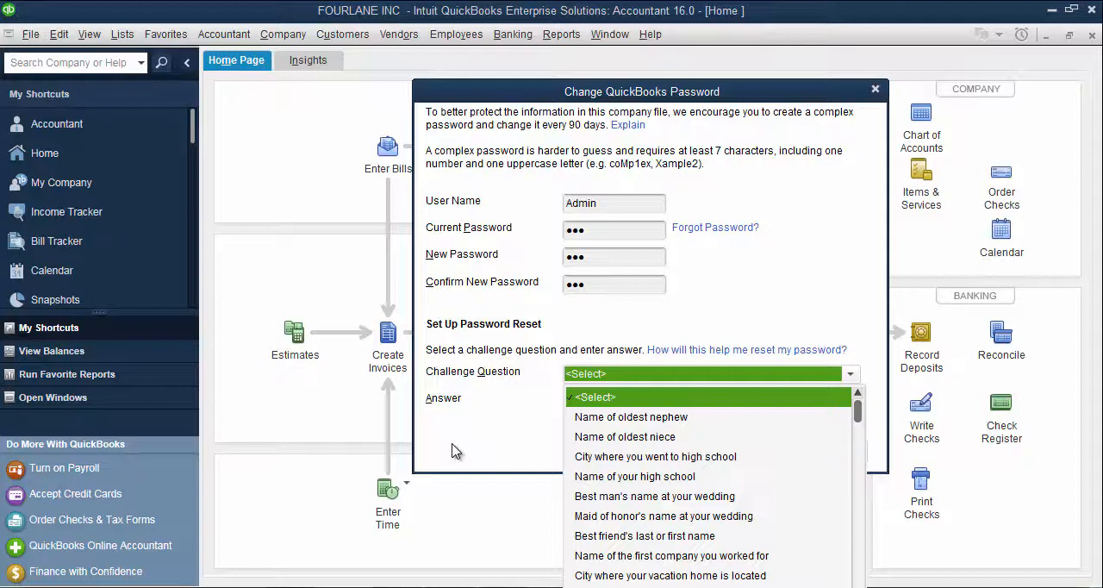
{"action": "mouse_move", "coordinate": [665, 423]}
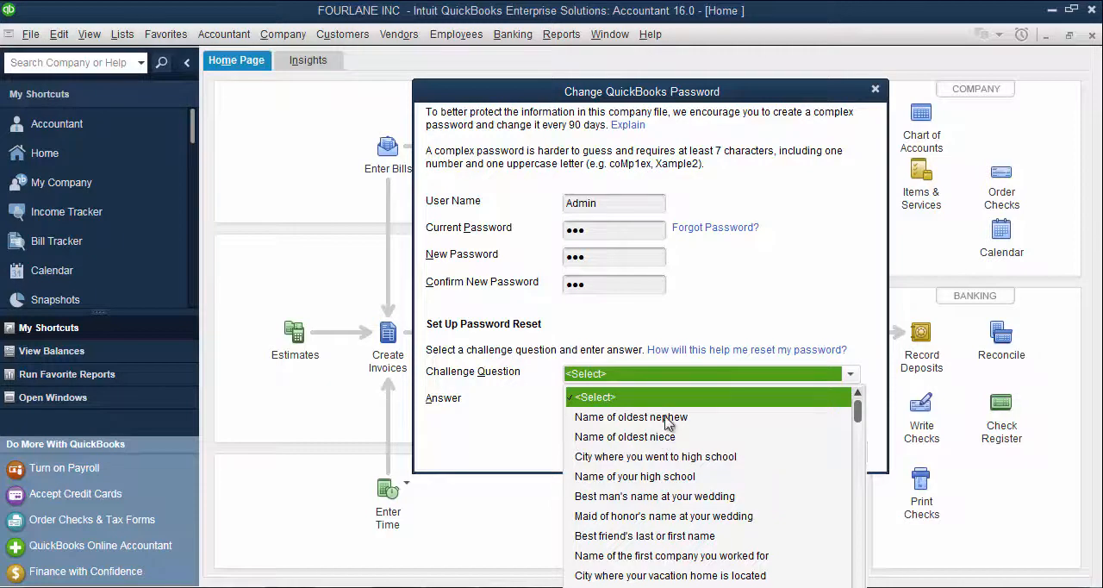
{"action": "mouse_move", "coordinate": [676, 511]}
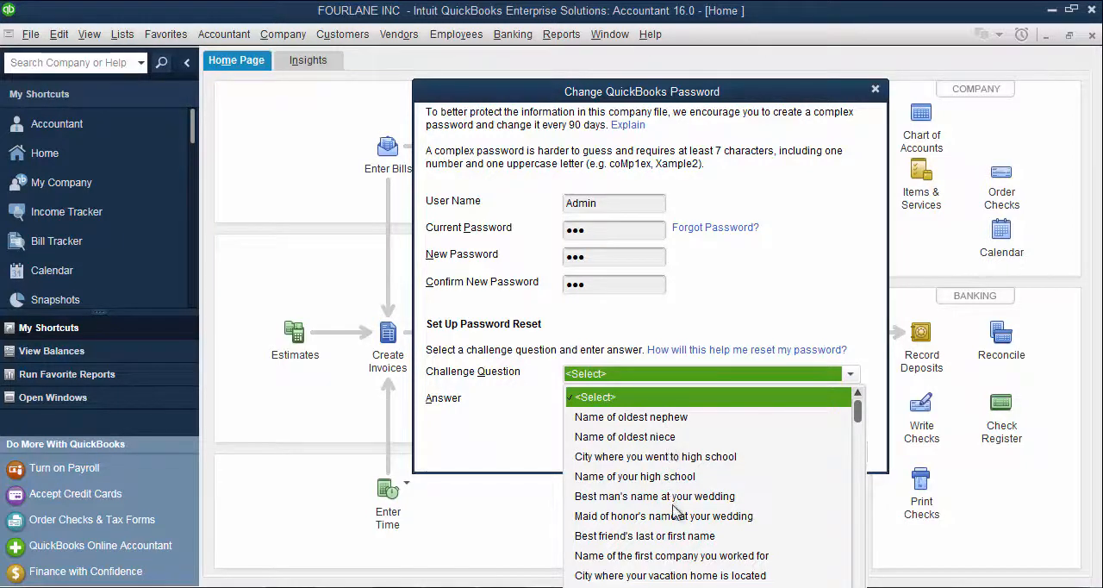
Set Favorite teacher's name as the challenge question with its answer and save the new password.
{"action": "scroll", "scroll_direction": "down", "scroll_amount": 3}
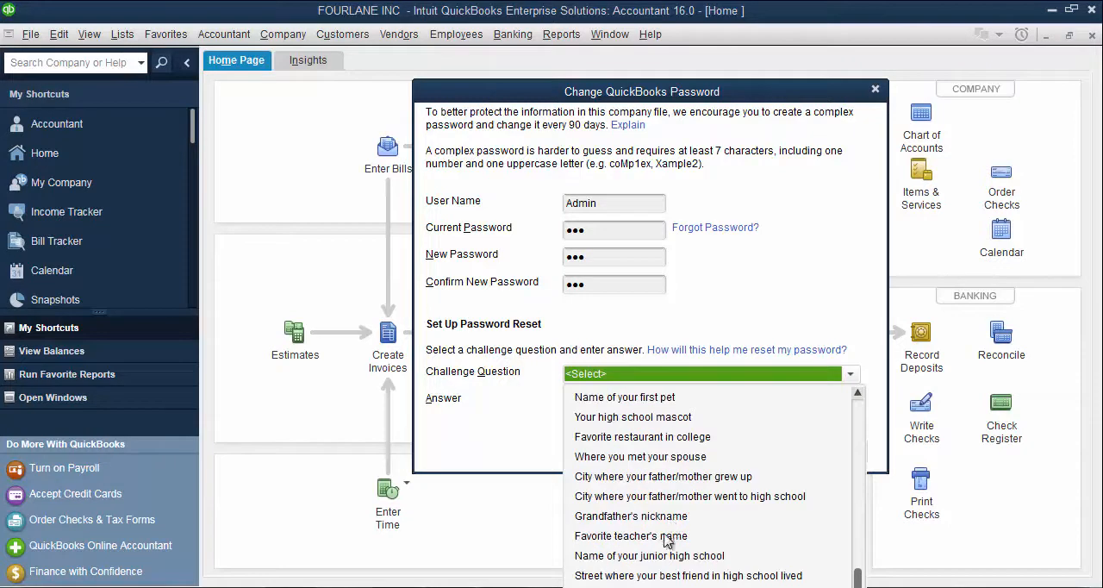
{"action": "left_click", "coordinate": [631, 535]}
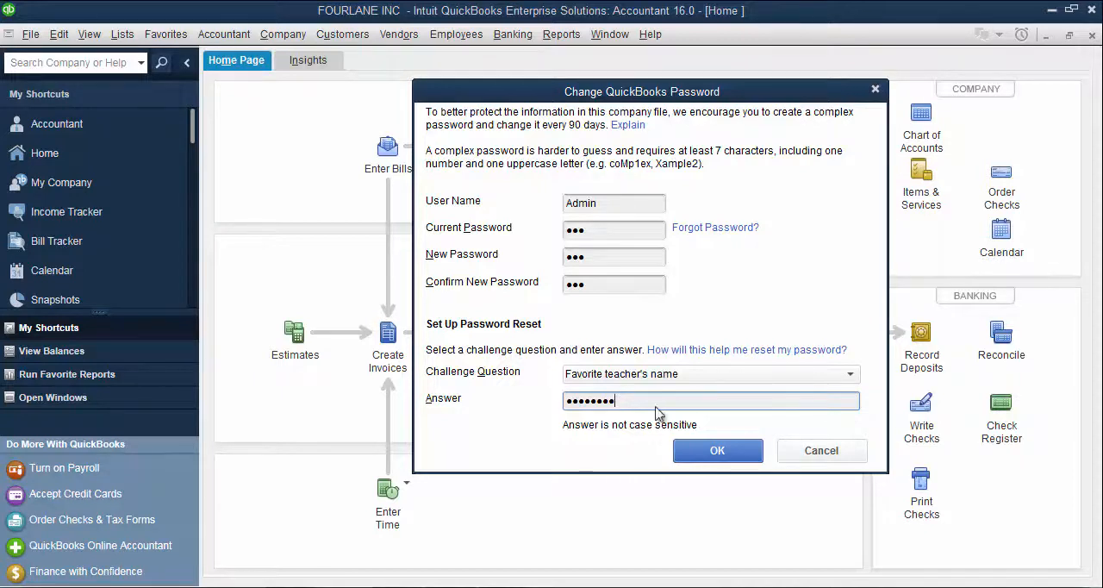
{"action": "left_click", "coordinate": [717, 450]}
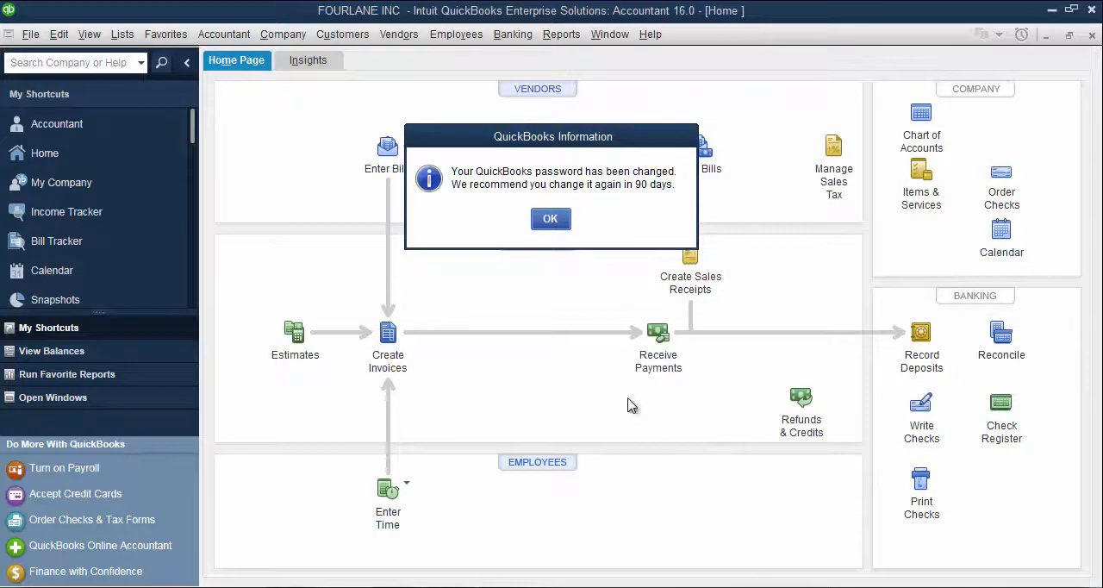
{"action": "mouse_move", "coordinate": [552, 194]}
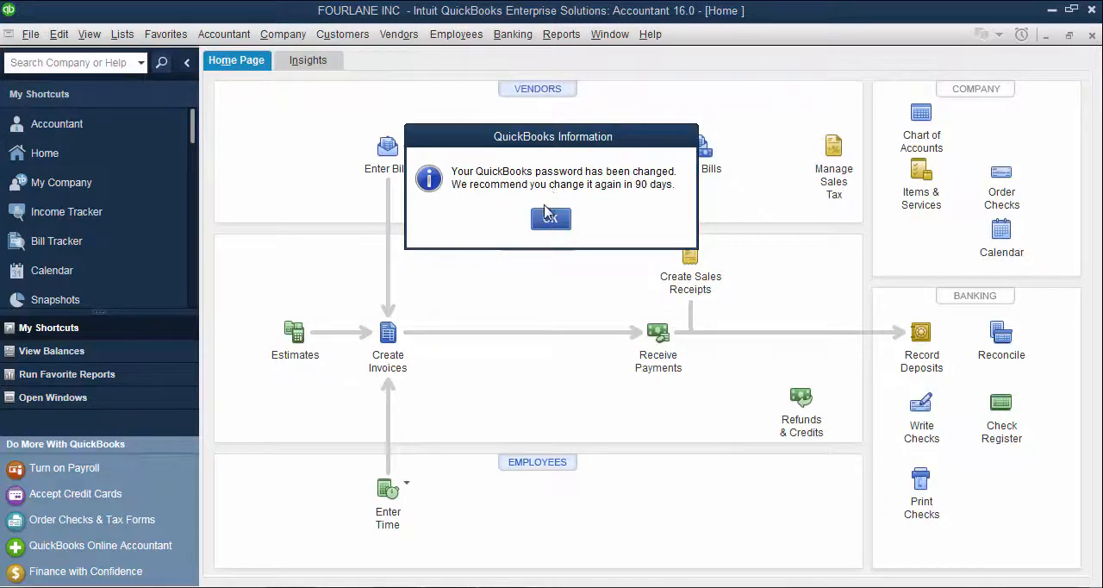
{"action": "mouse_move", "coordinate": [669, 207]}
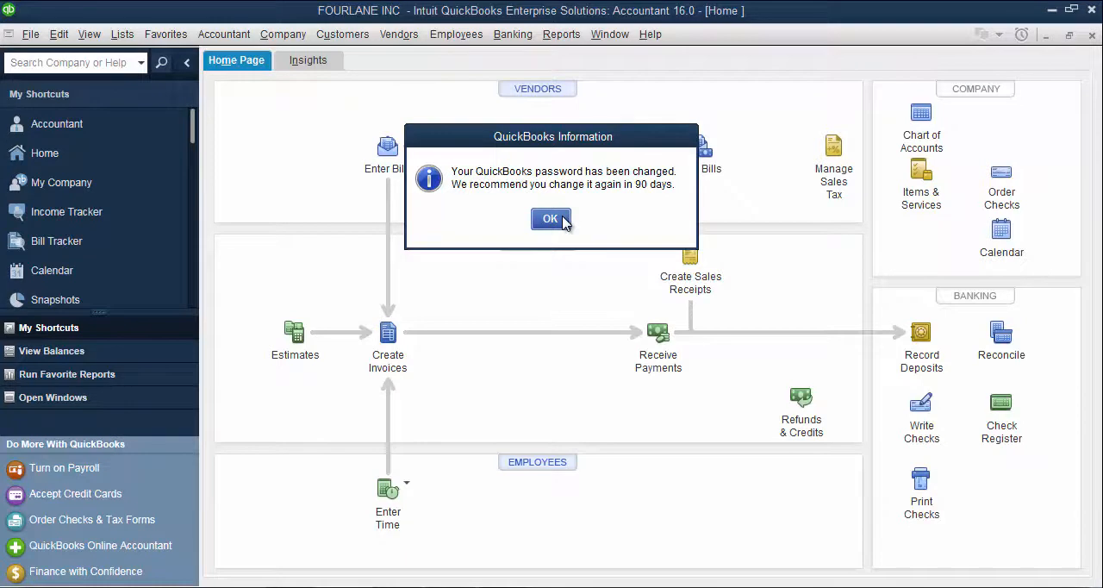
Dismiss the password-changed confirmation message.
{"action": "left_click", "coordinate": [552, 217]}
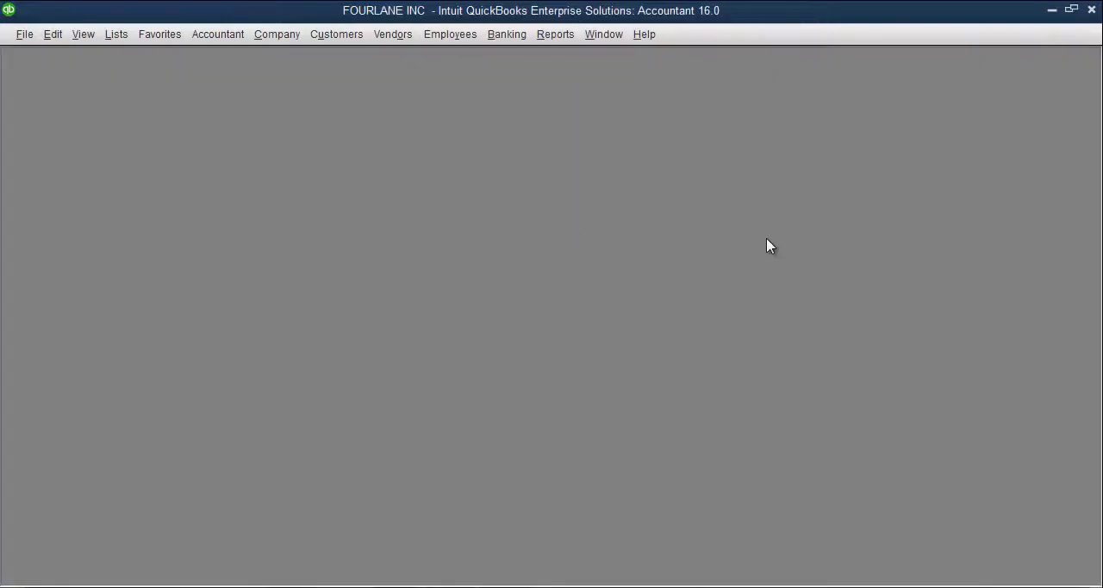